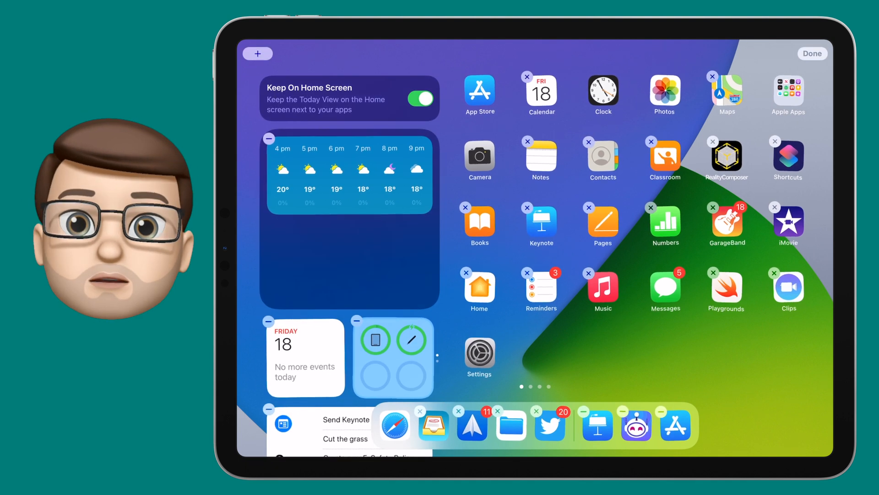
Pick Smart Stack from the widget gallery and add it to the home screen
left_click(258, 54)
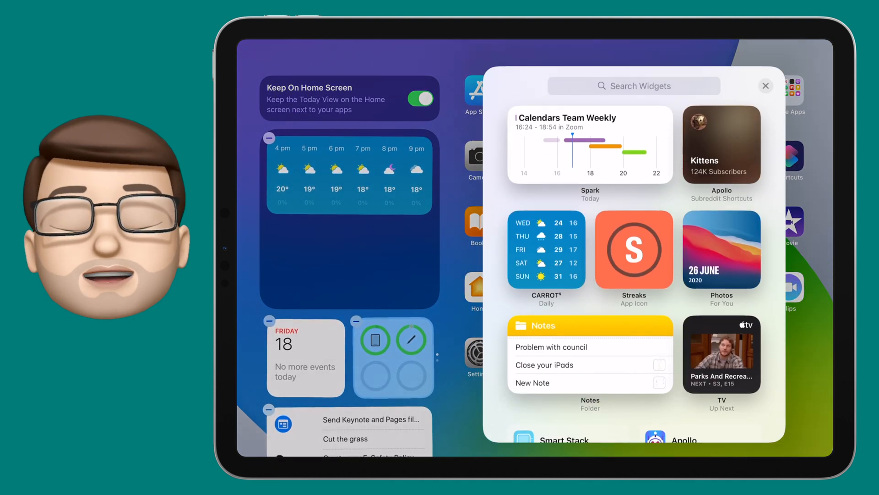
scroll("down", 3)
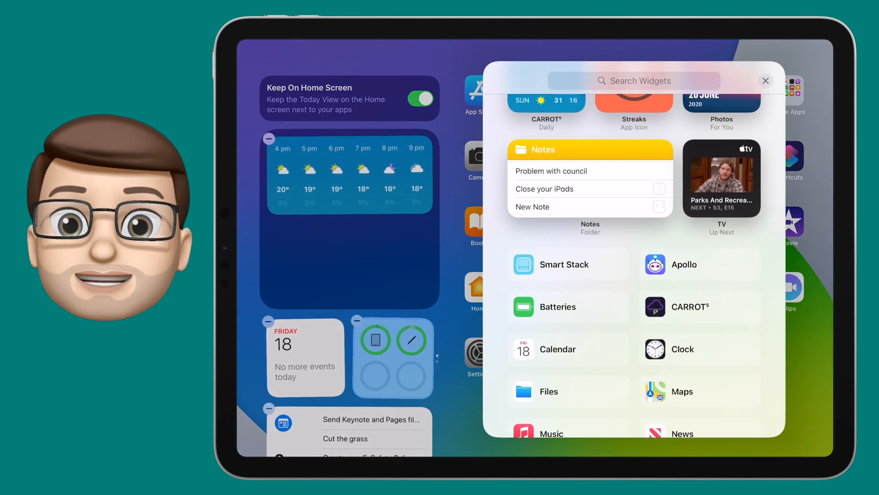
left_click(566, 265)
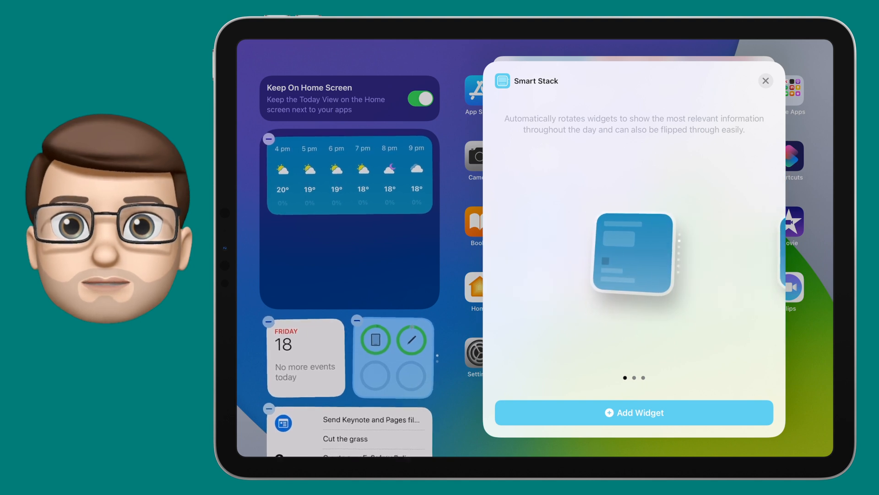
left_click(765, 80)
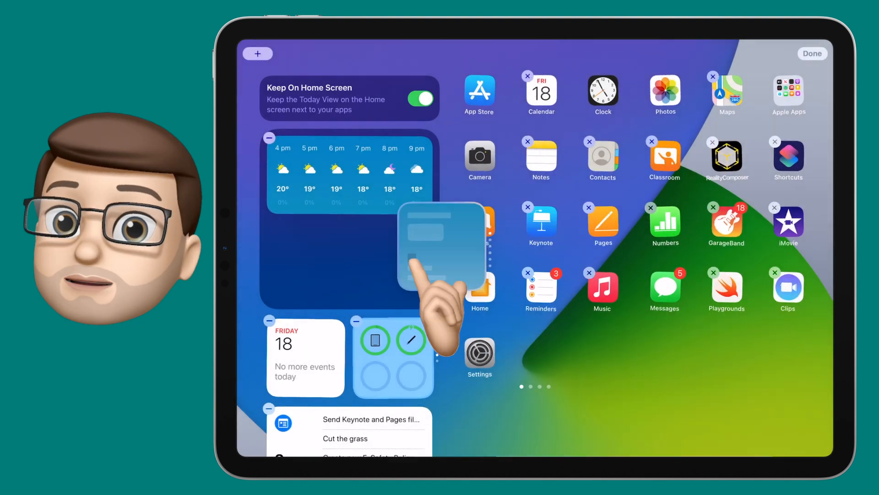
Drop the Smart Stack into the sidebar and add the Streaks app icon widget above it
left_click(812, 54)
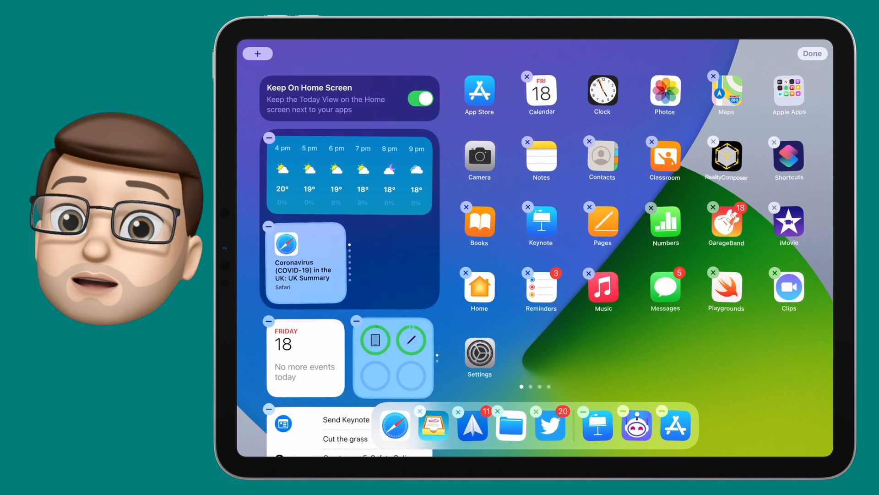
left_click(257, 53)
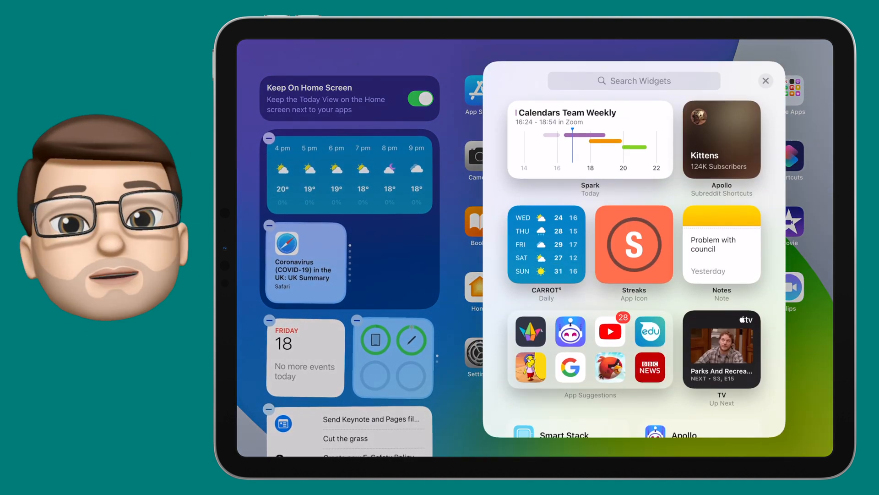
left_click(632, 245)
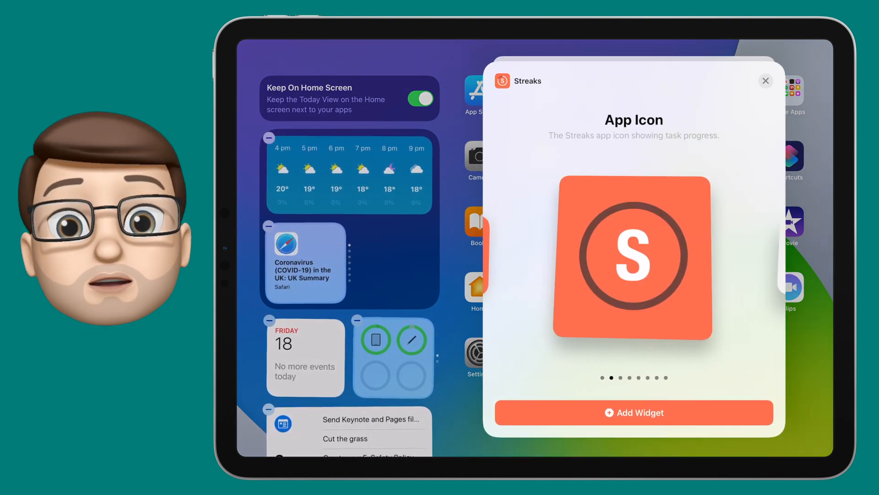
left_click(765, 80)
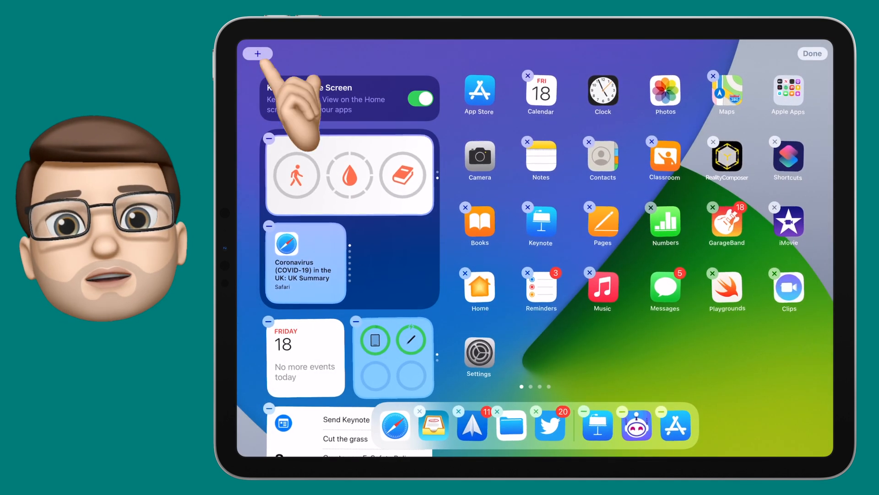
left_click(257, 54)
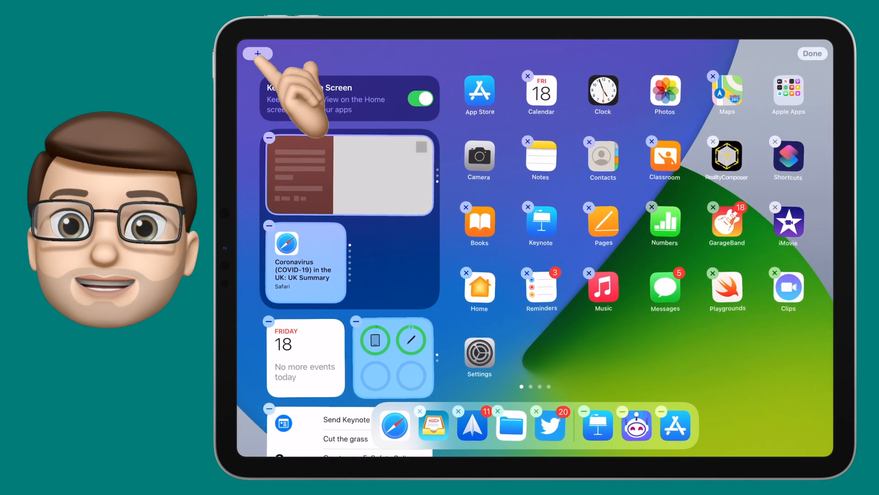
Add the world Clock widget to the top stack and leave editing mode
left_click(258, 53)
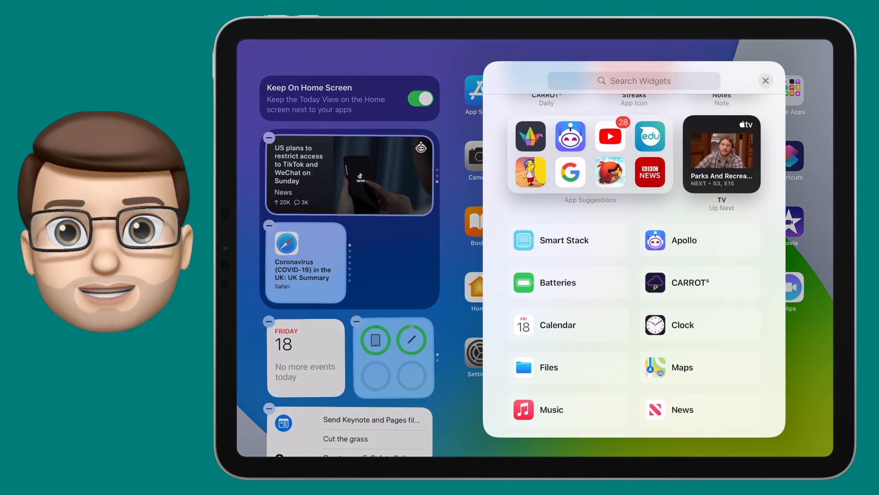
left_click(682, 325)
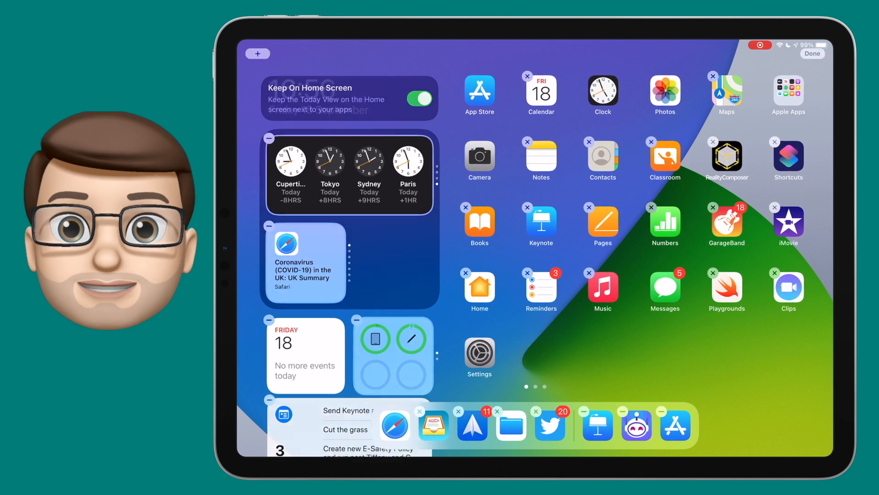
left_click(812, 53)
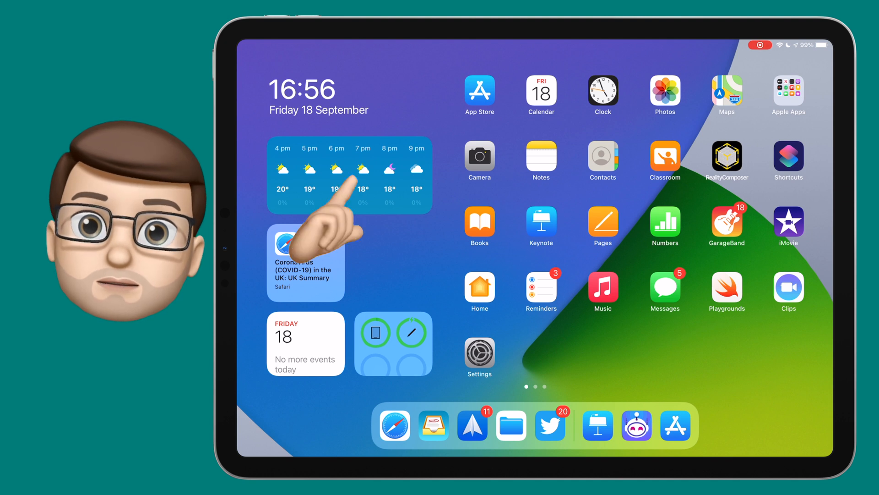
left_click(351, 174)
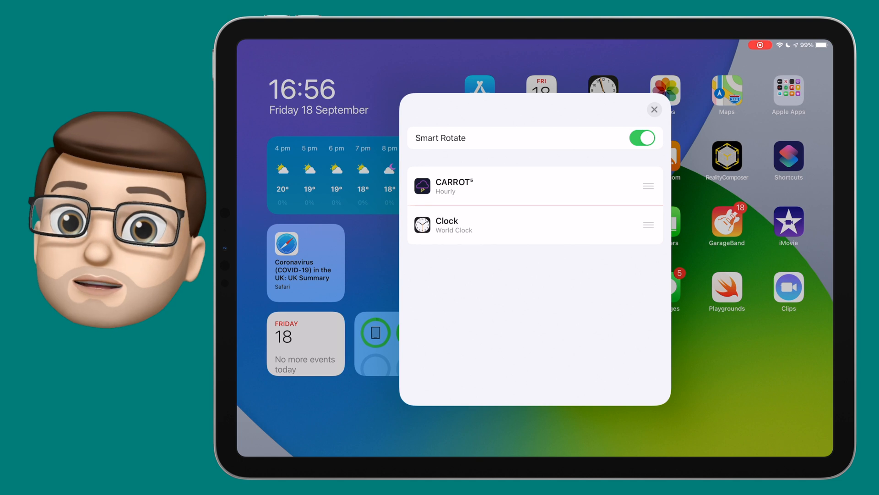
left_click(653, 109)
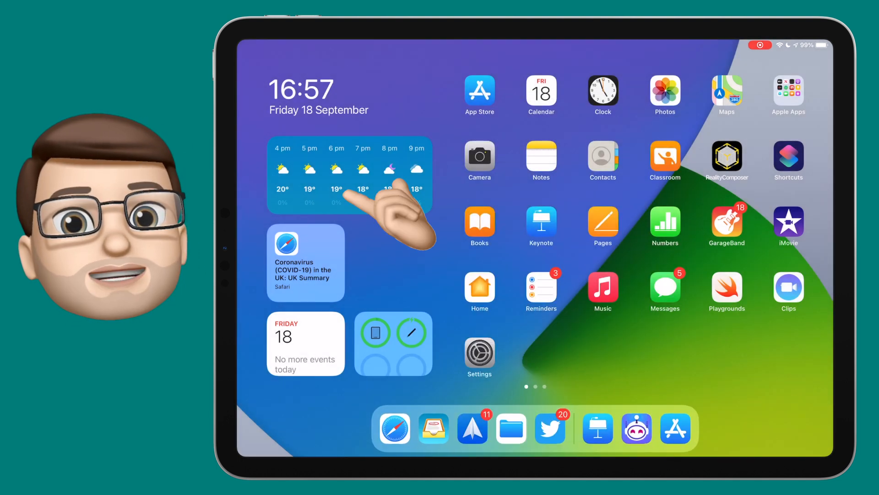